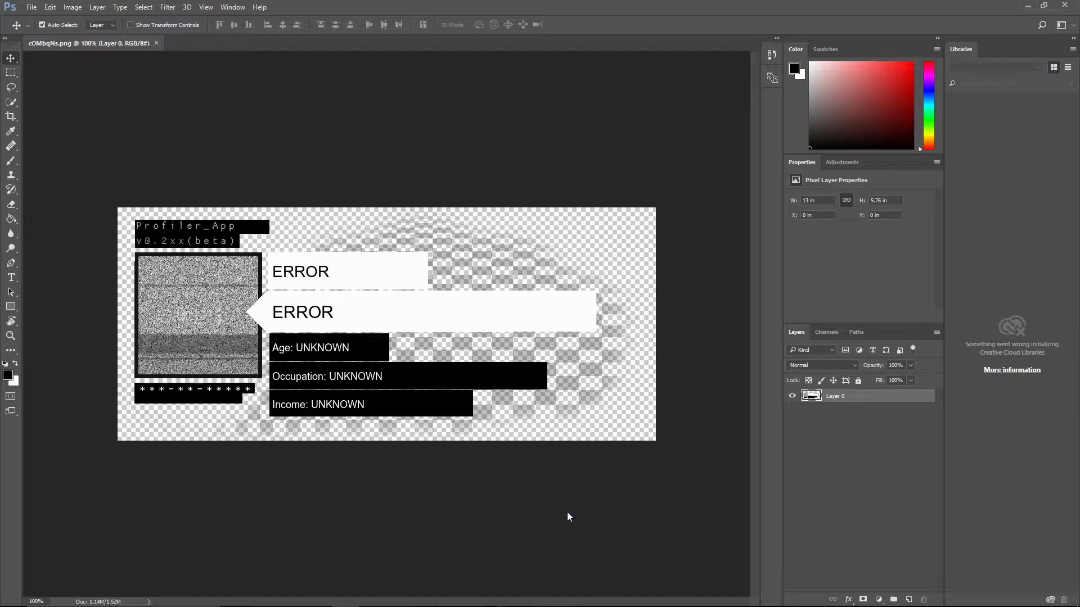
pyautogui.moveTo(332, 490)
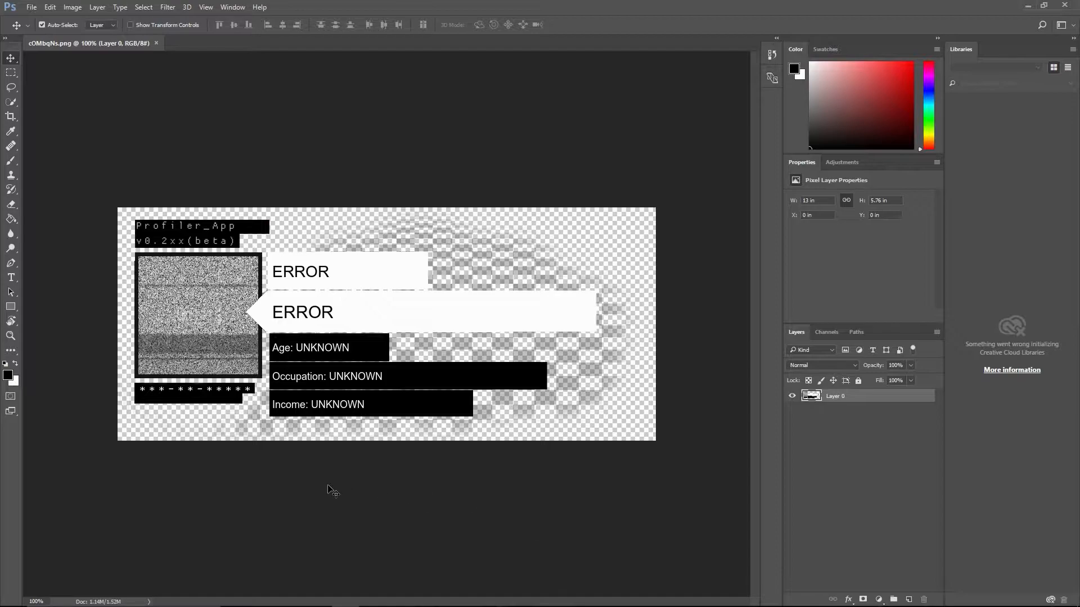
pyautogui.moveTo(342, 486)
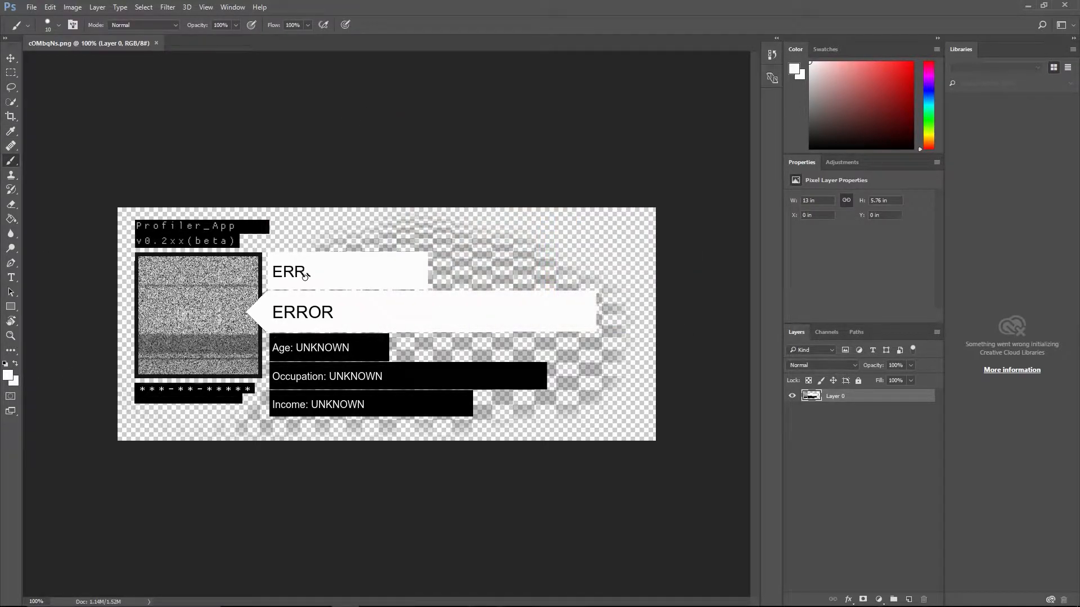
# Paint white over the ERROR labels and black over the UNKNOWN values.
pyautogui.press('Backspace')
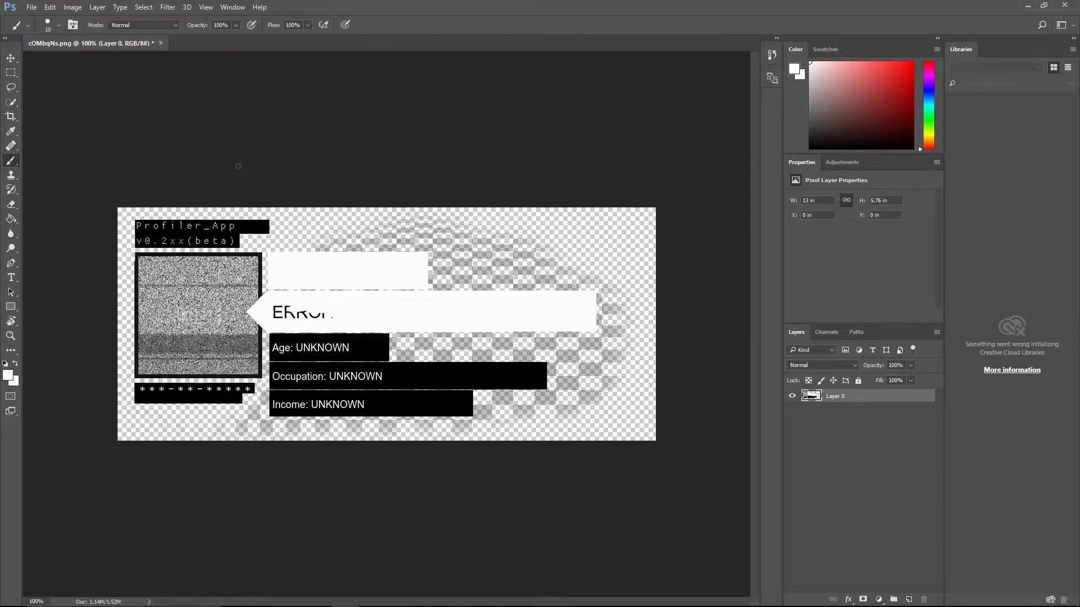
pyautogui.click(58, 25)
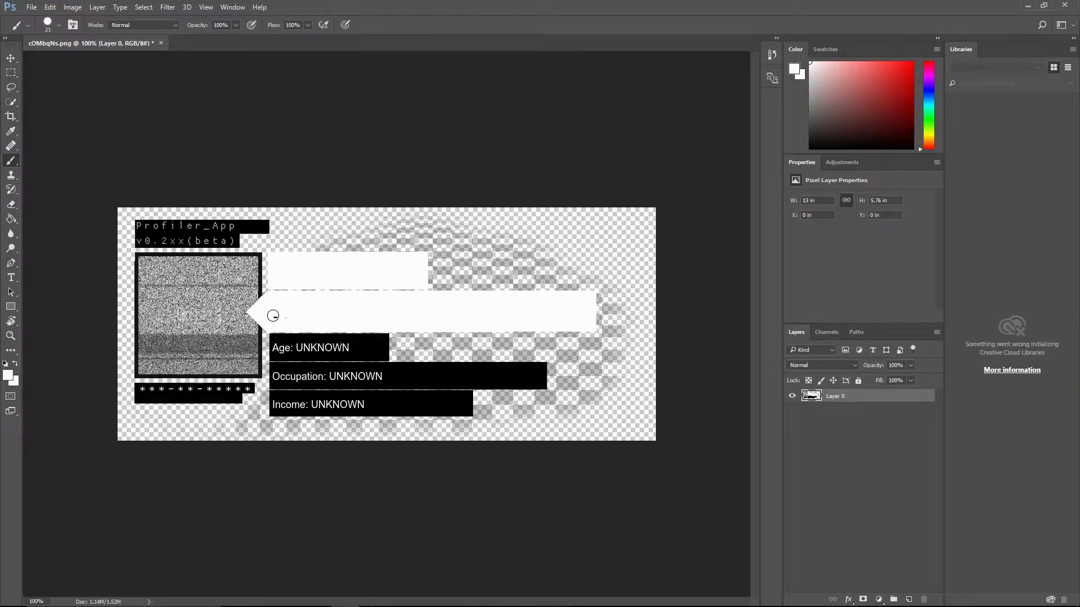
pyautogui.moveTo(27, 348)
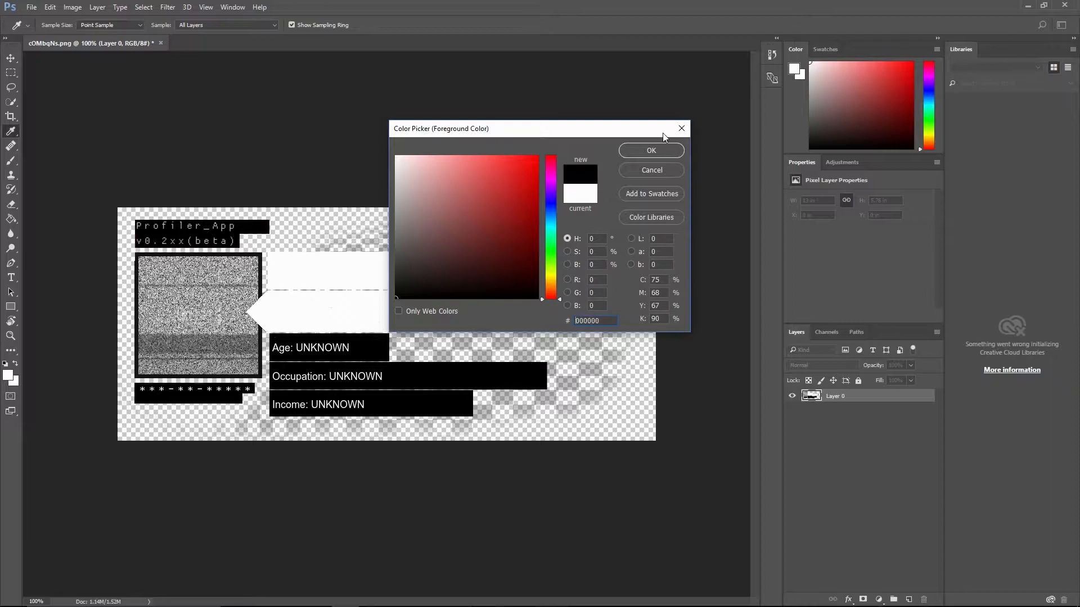
pyautogui.click(650, 150)
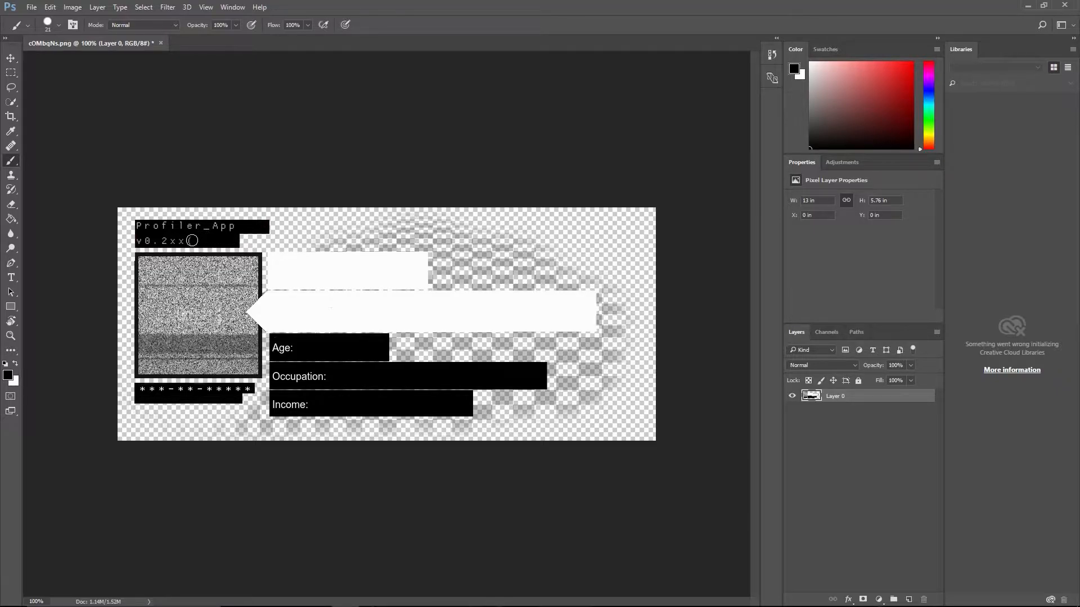
pyautogui.moveTo(235, 243)
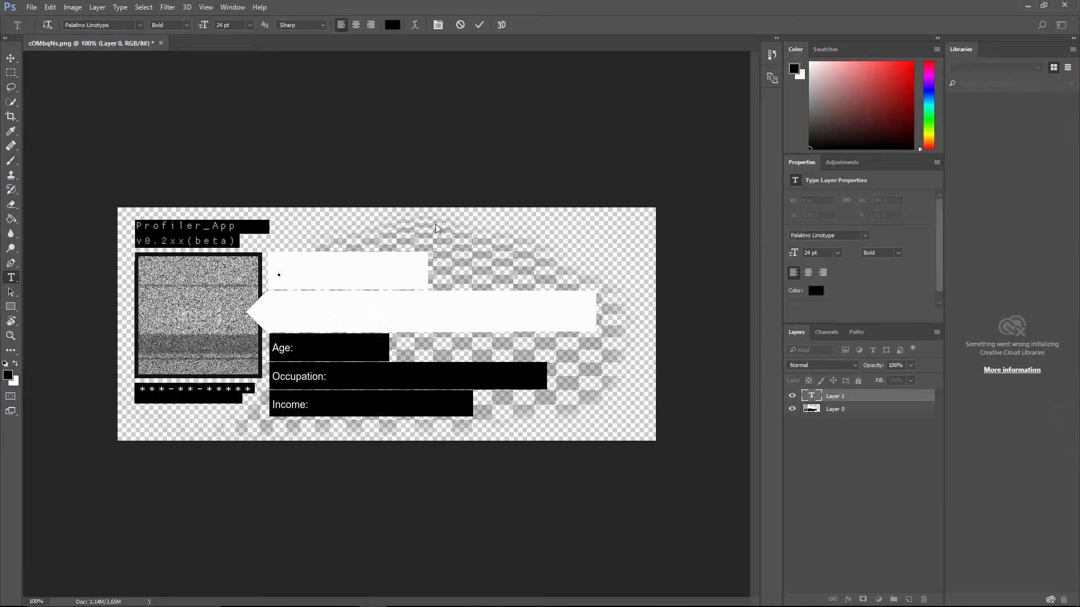
# Type GHOSTFACE, KILLER in the top white box.
pyautogui.write('GHOSTE')
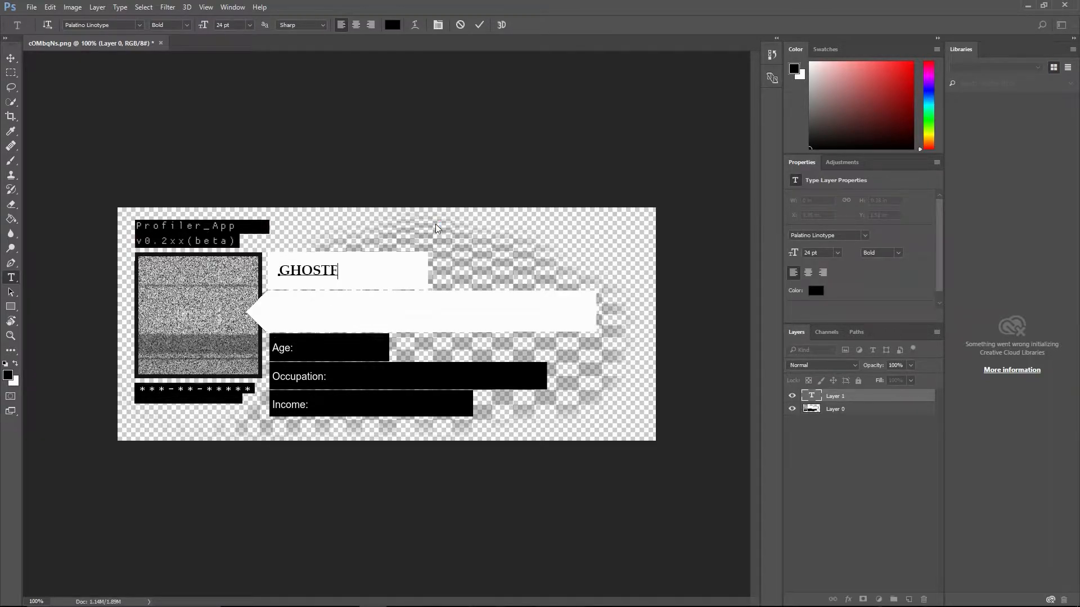
pyautogui.write('ACE, KILLER')
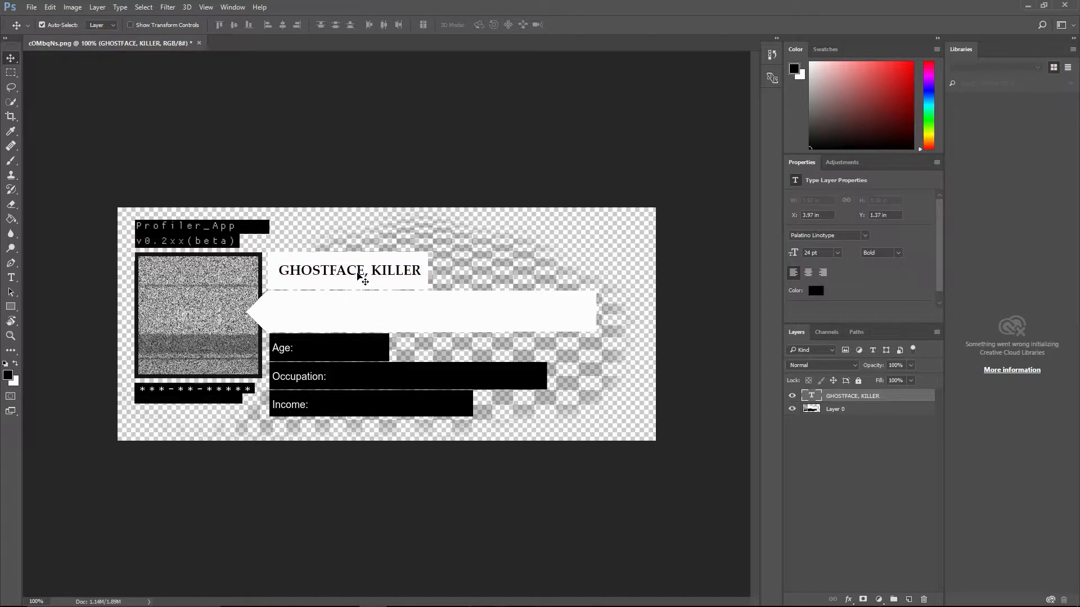
# Preview Agent Red, set the name to Times New Roman, then select Layer 0.
pyautogui.click(826, 235)
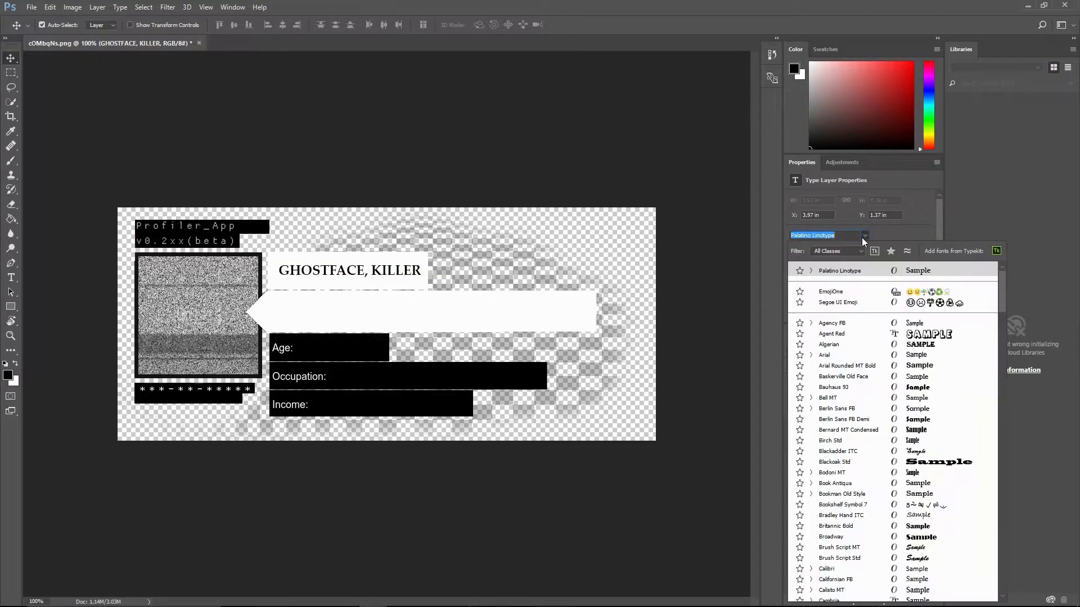
pyautogui.click(832, 334)
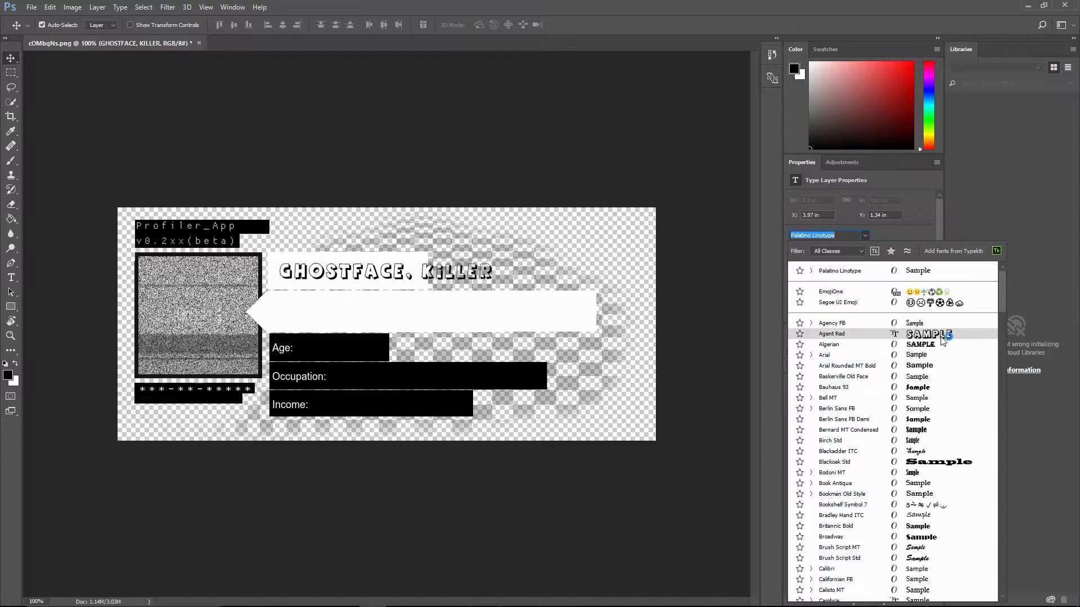
pyautogui.click(824, 354)
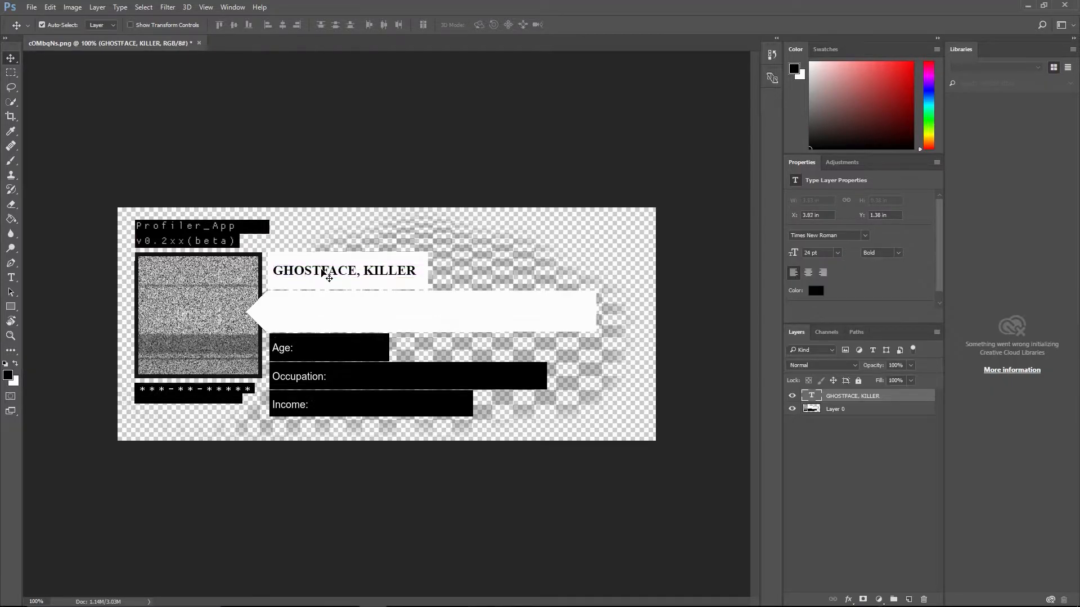
pyautogui.click(835, 409)
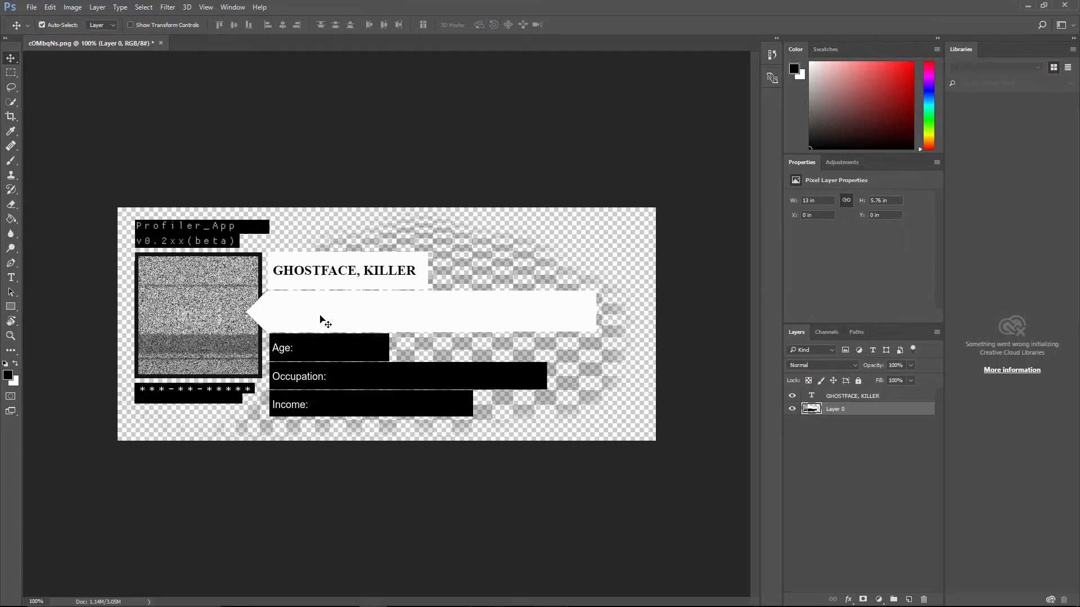
pyautogui.moveTo(273, 316)
pyautogui.write('.W')
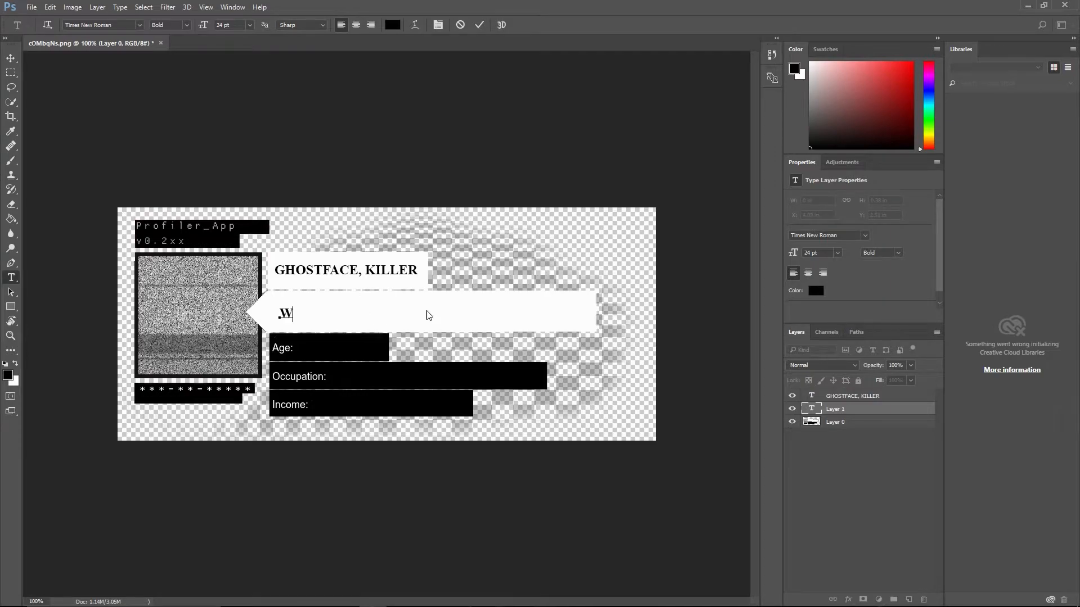
# Type WHAT'S YOUR FAVORITE SCARY MOVIE? into the white arrow box.
pyautogui.write('HAT?')
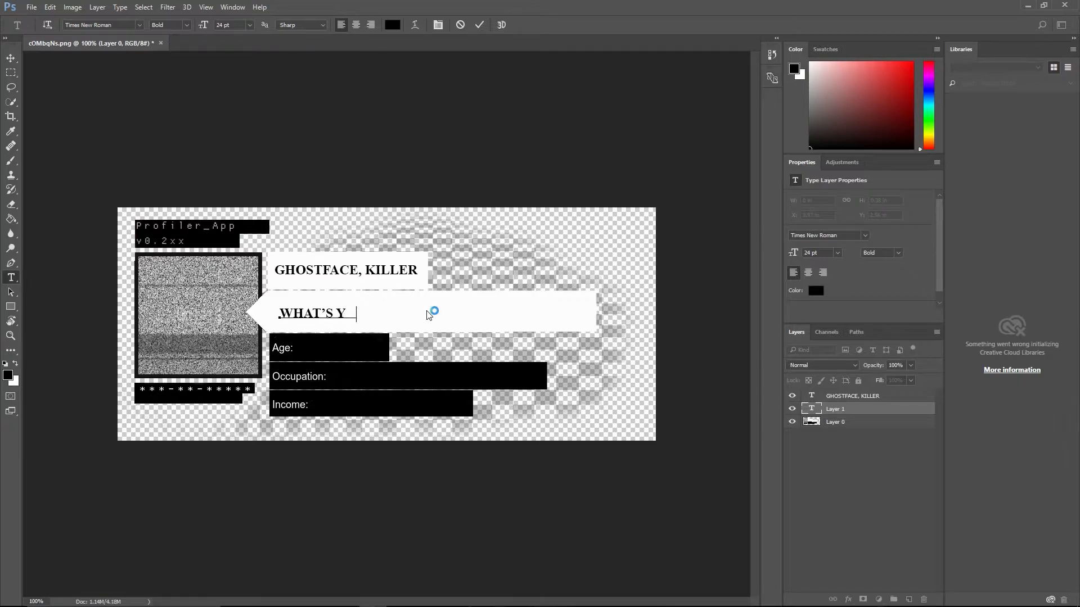
pyautogui.write('OUR FAVORITE')
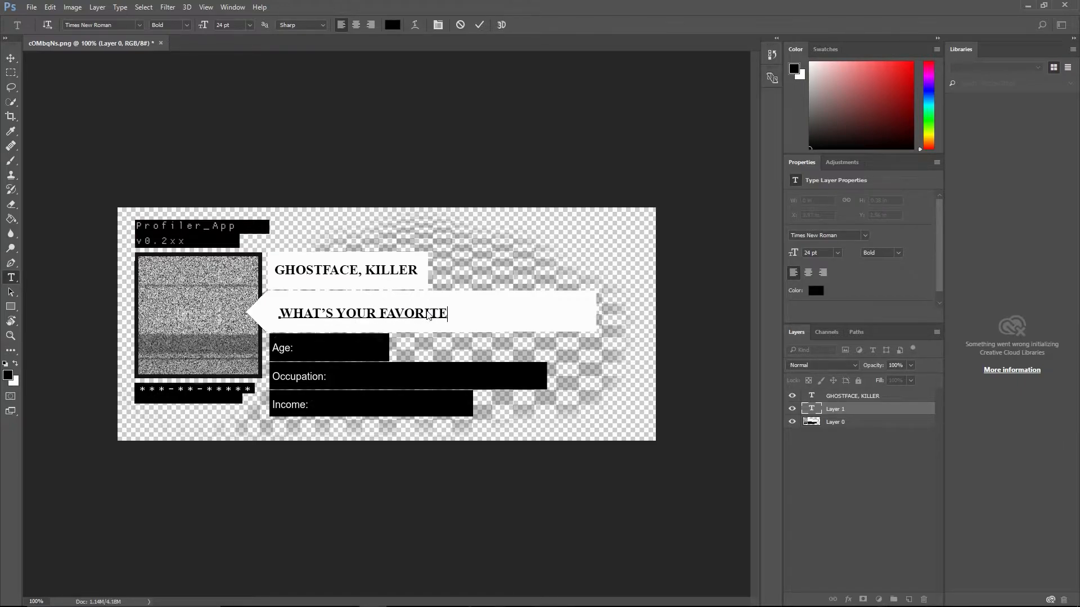
pyautogui.write('SCARY MOVIE?')
pyautogui.click(342, 348)
pyautogui.write('25')
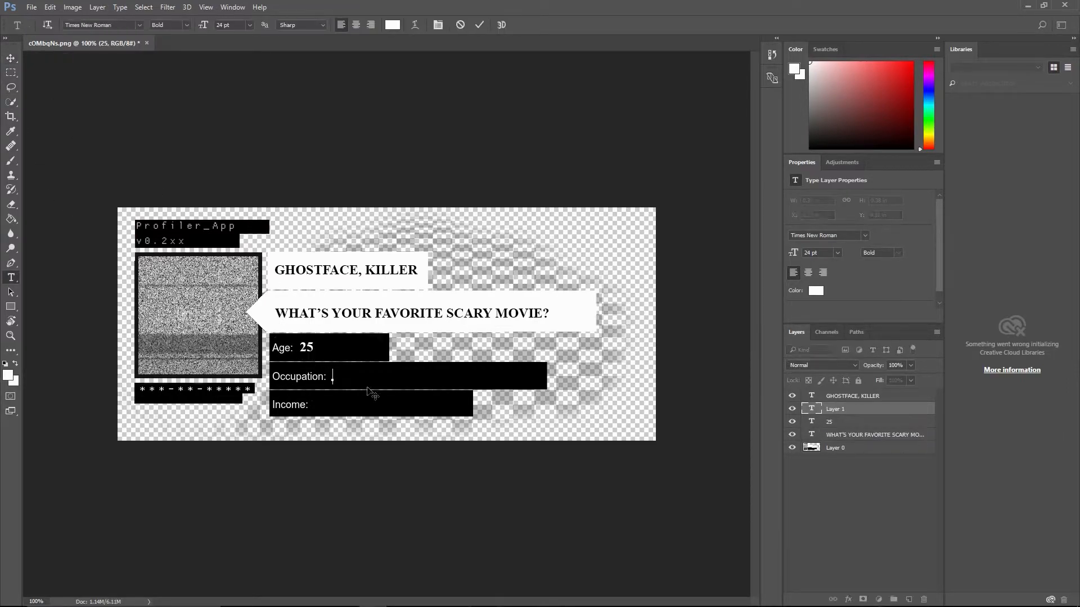
# Change the occupation text from Woodsboro Killer to Woodsboro Legend.
pyautogui.write('Woodsboro Kil')
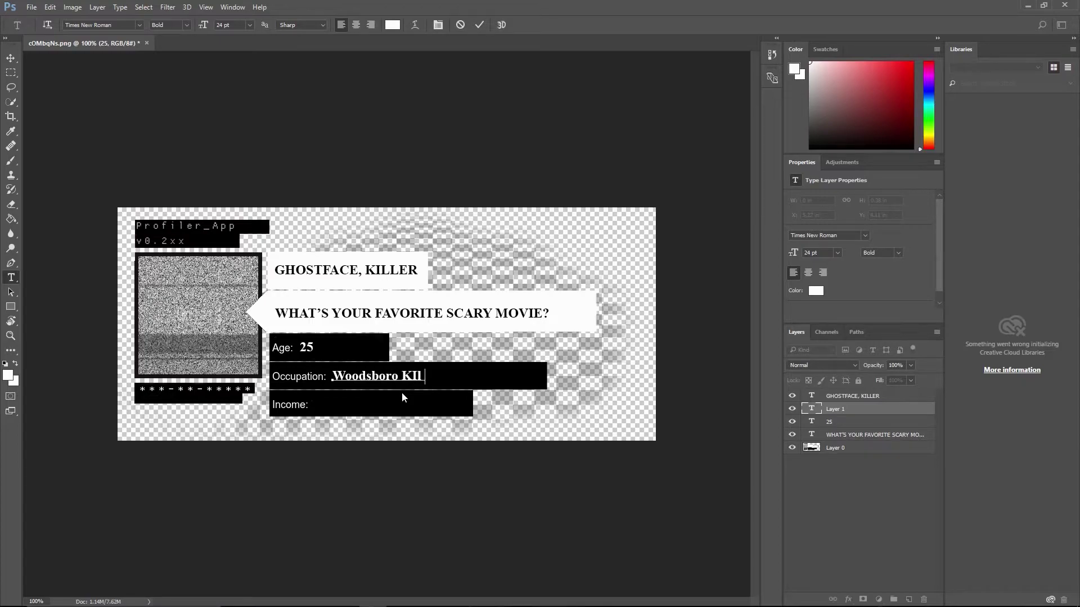
pyautogui.write('ler')
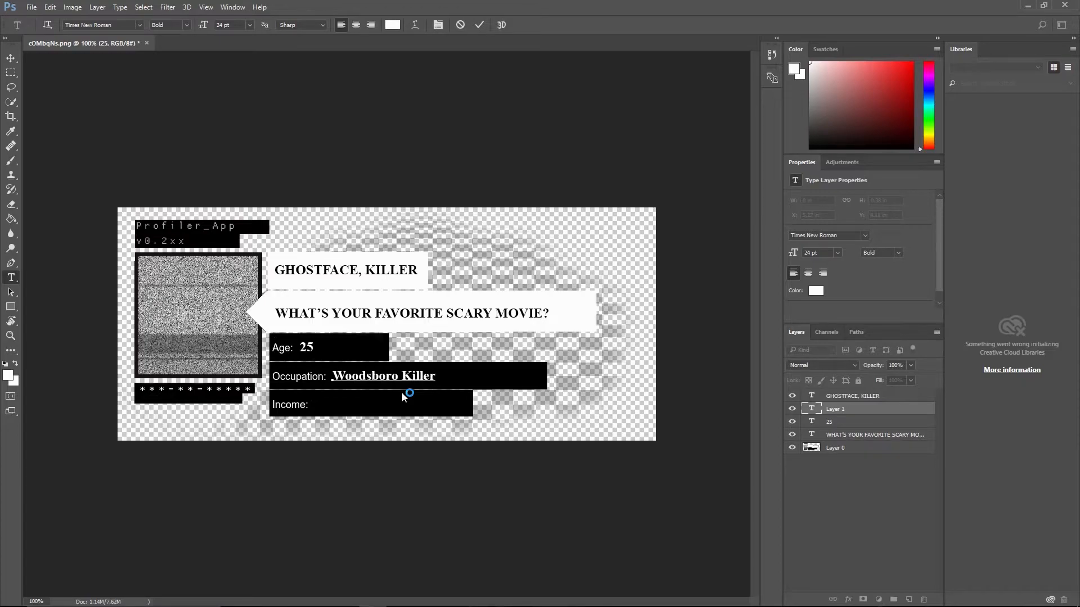
pyautogui.press('Backspace')
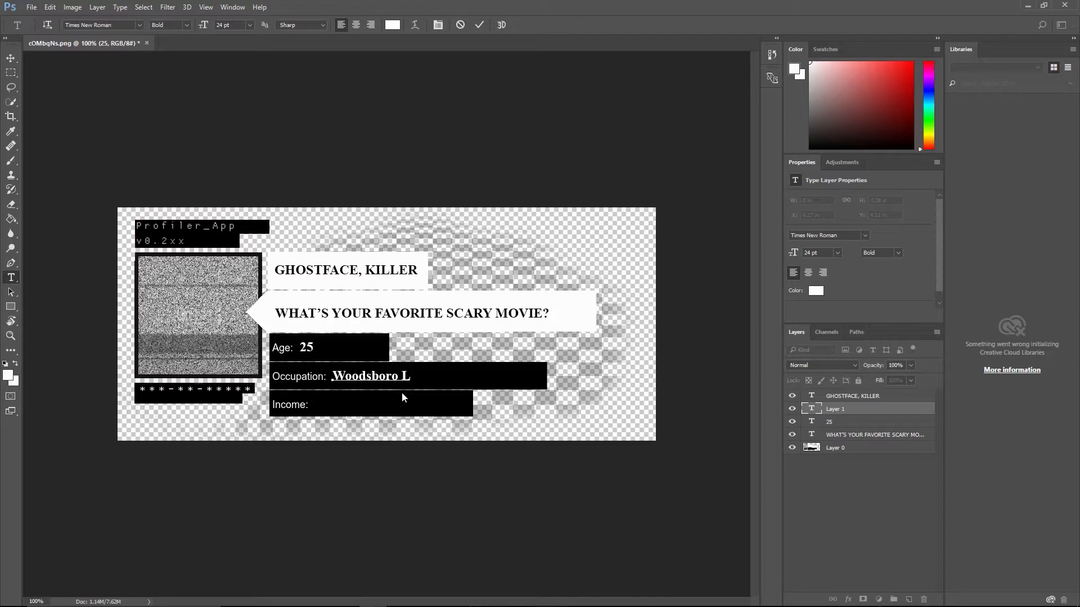
pyautogui.write('egend')
pyautogui.click(392, 404)
pyautogui.write('Top Secret')
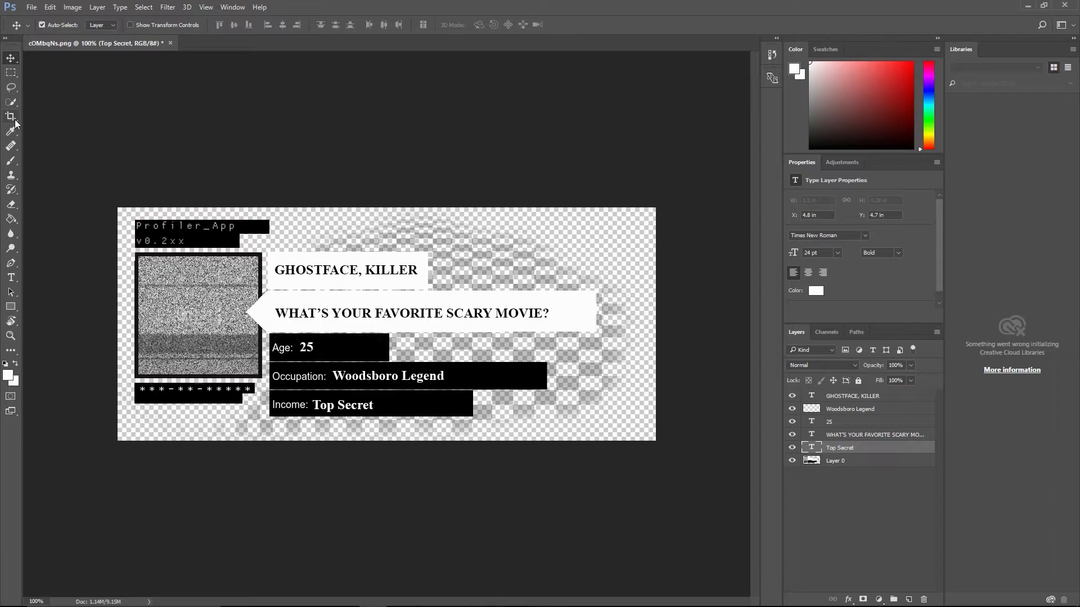
# Quick-select the static noise on Layer 0 and remove it with Layer Via Cut.
pyautogui.click(836, 461)
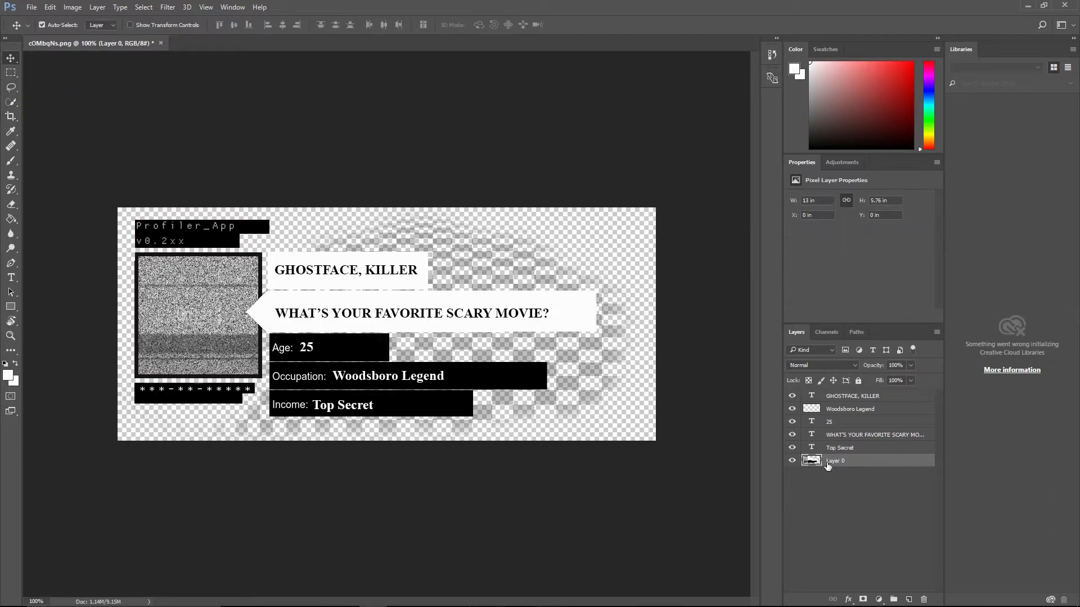
pyautogui.click(11, 102)
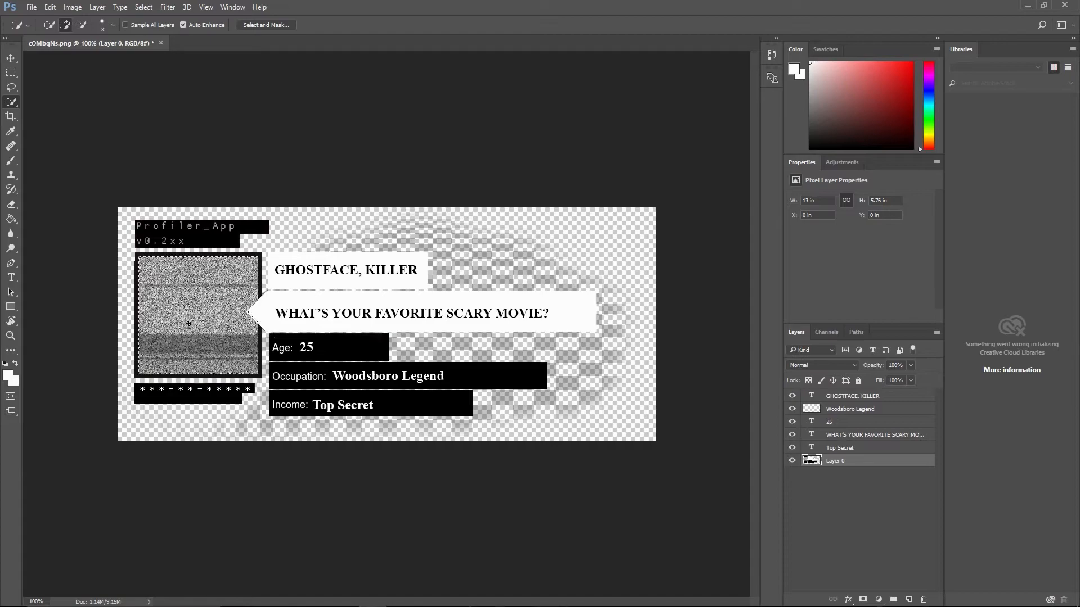
pyautogui.rightClick(189, 324)
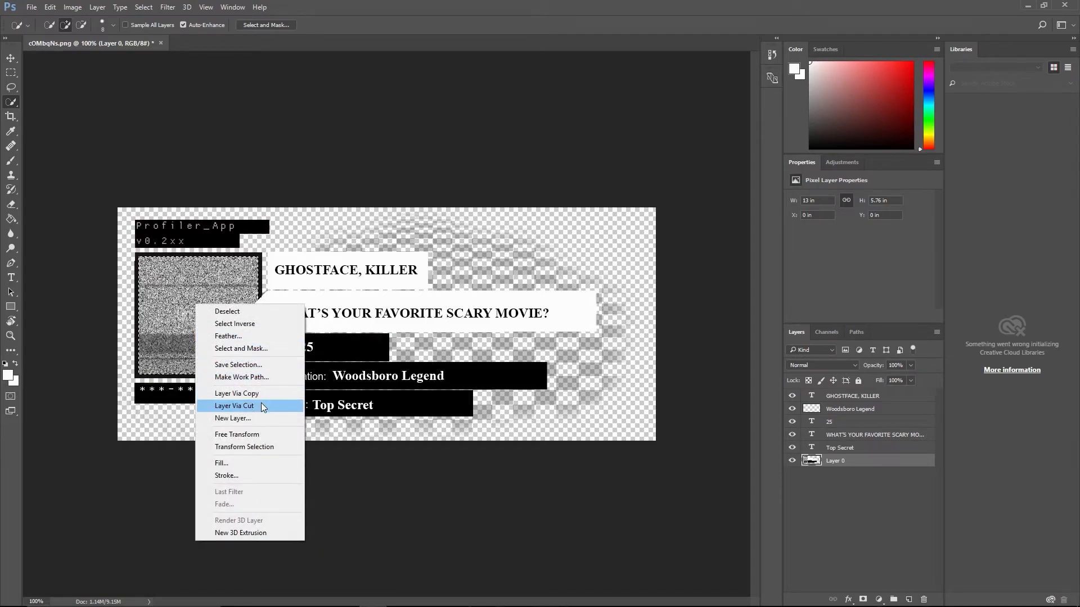
pyautogui.click(236, 406)
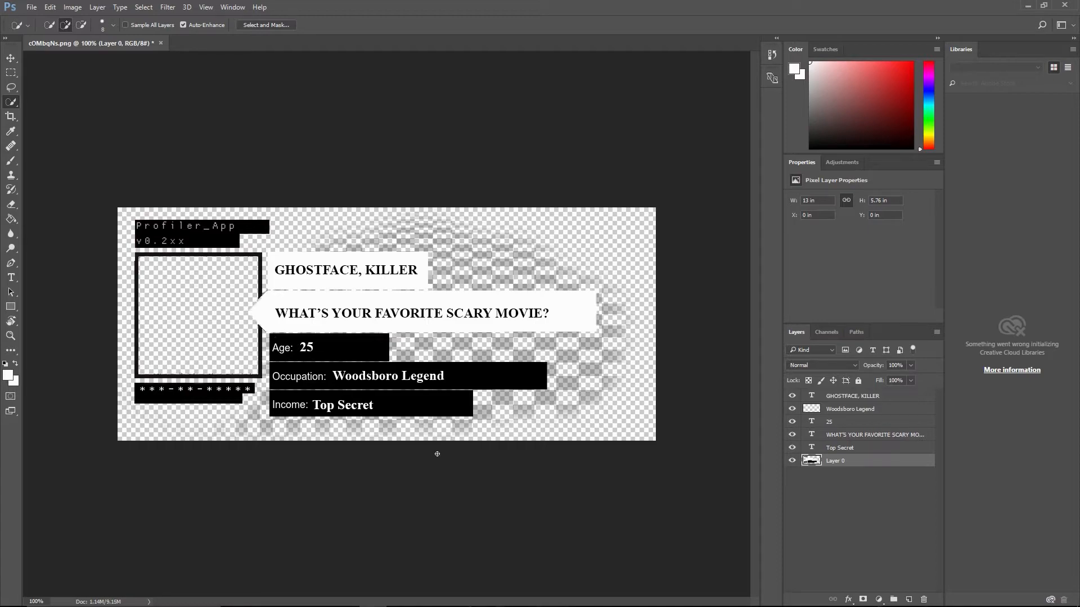
pyautogui.click(31, 7)
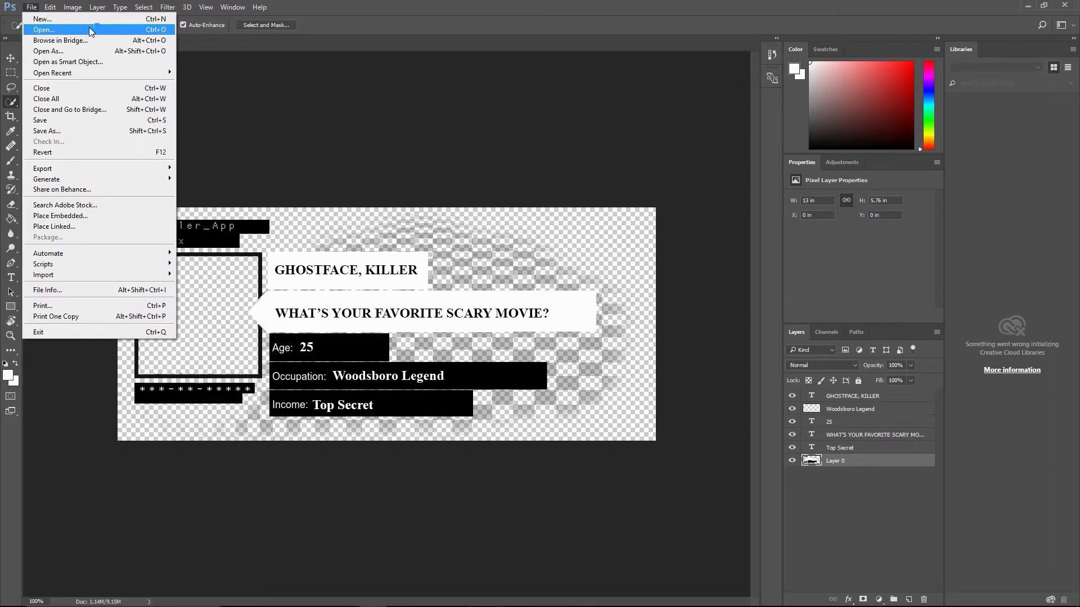
# Open zz1.jpg and paste the Ghostface photo into the profiler card.
pyautogui.click(43, 29)
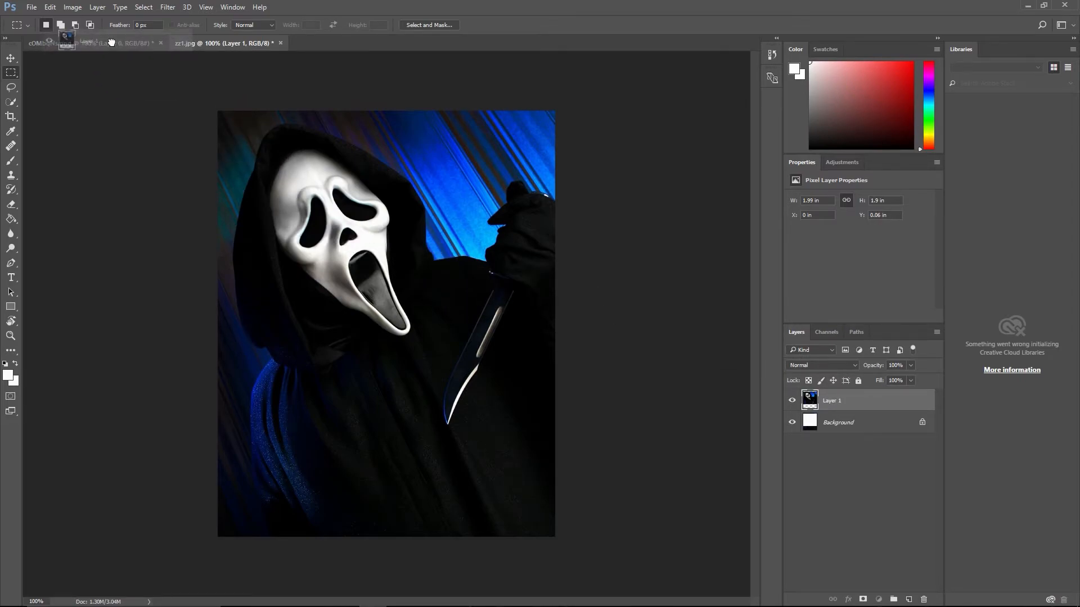
pyautogui.click(90, 43)
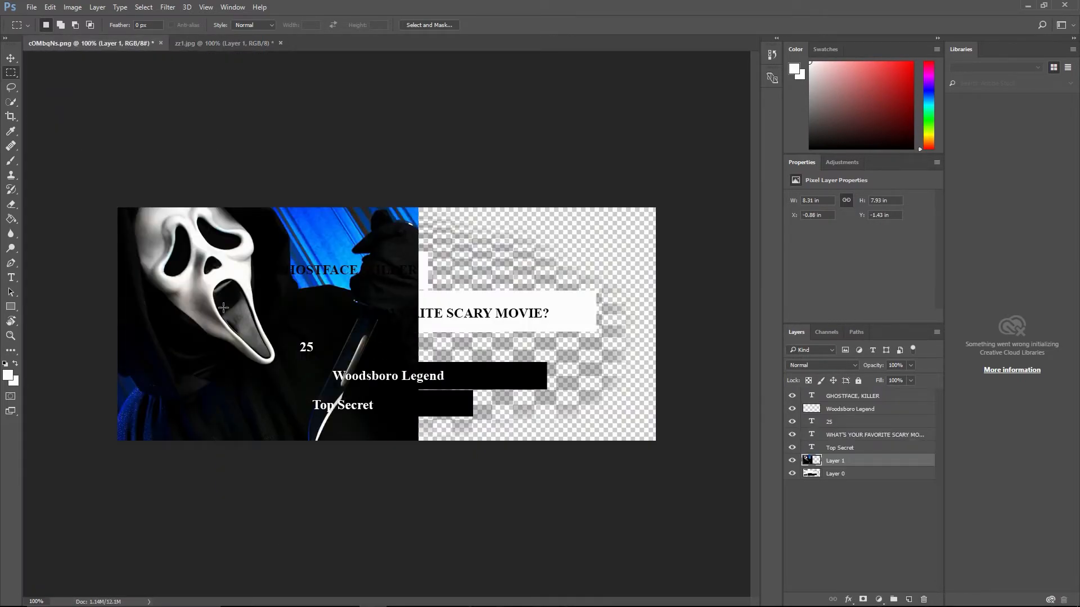
pyautogui.click(49, 7)
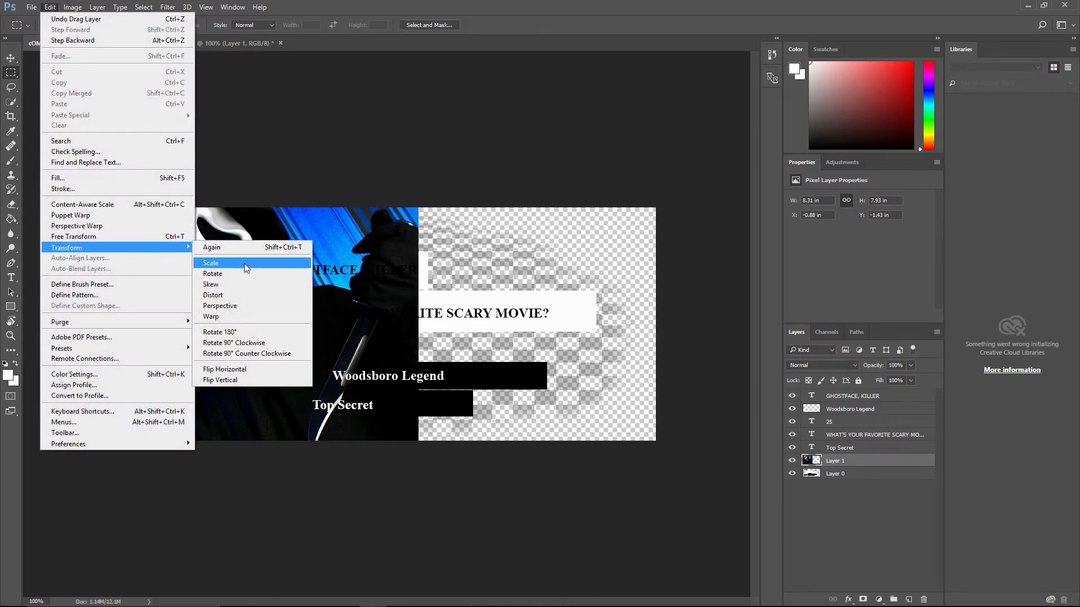
# Scale the Ghostface photo down to fit inside the square frame.
pyautogui.click(210, 263)
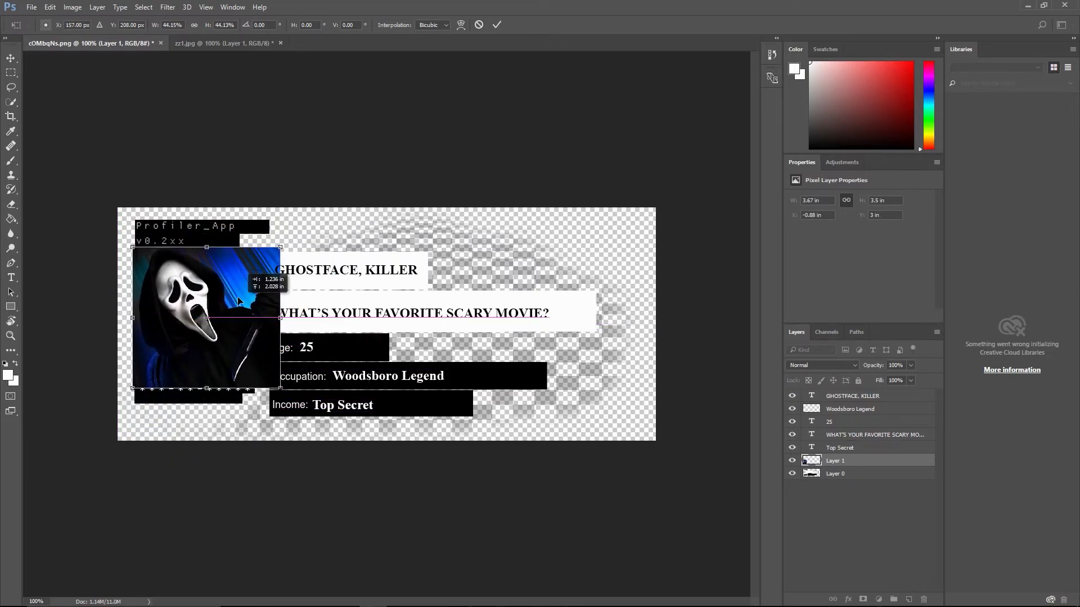
pyautogui.moveTo(279, 247); pyautogui.dragTo(260, 258)
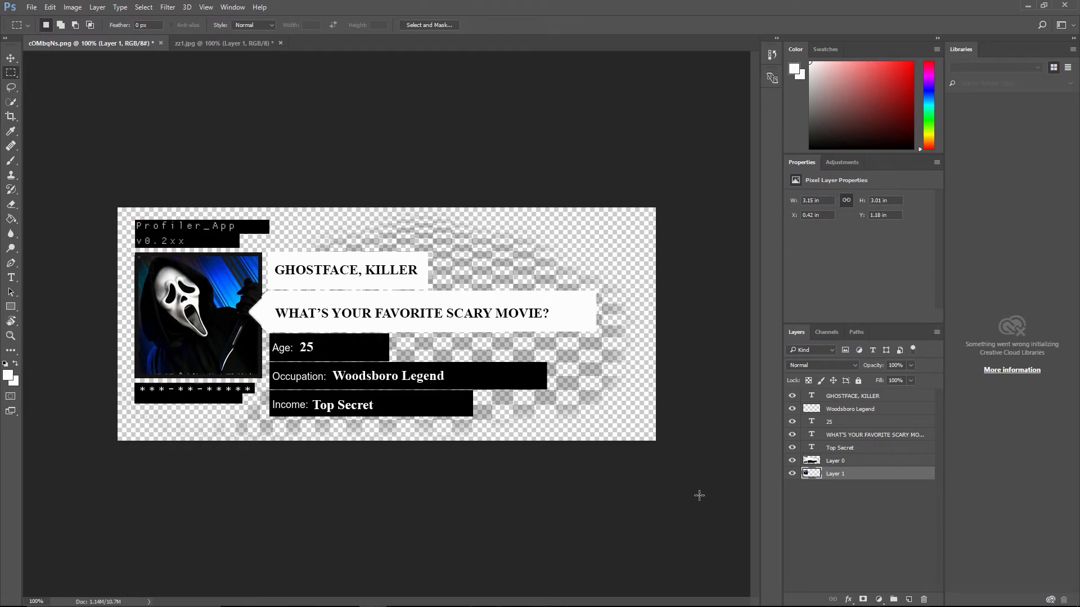
pyautogui.moveTo(237, 374)
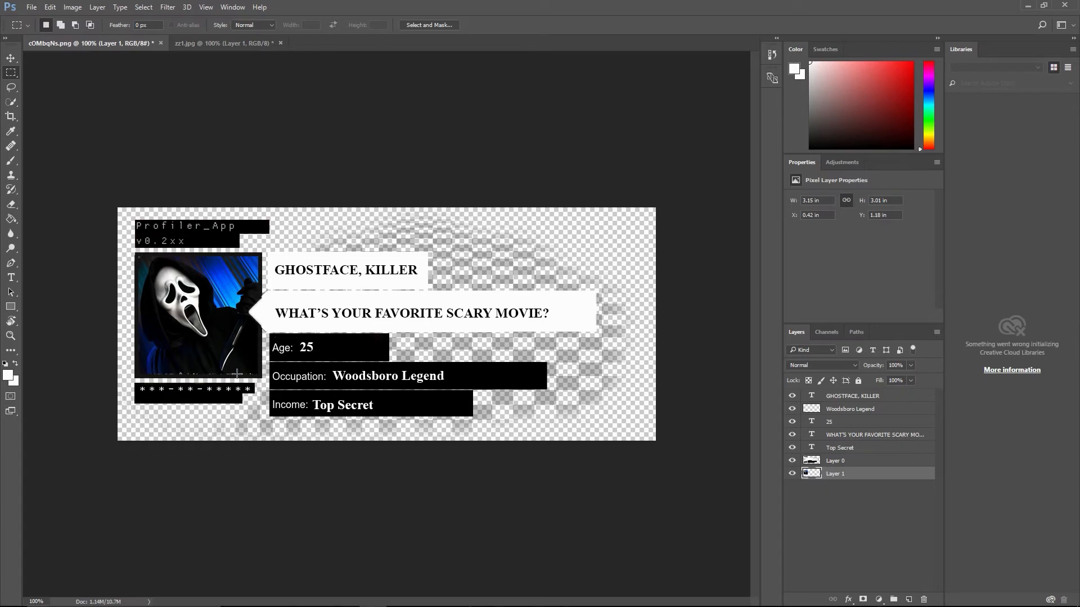
pyautogui.click(31, 7)
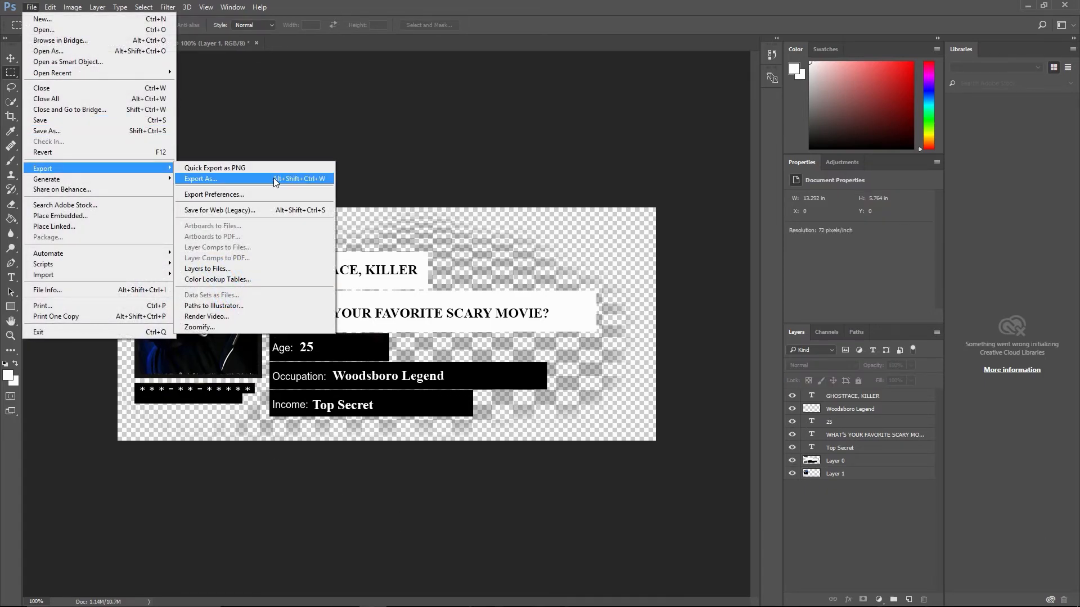
# Open Export As for the card with PNG and transparency.
pyautogui.click(200, 179)
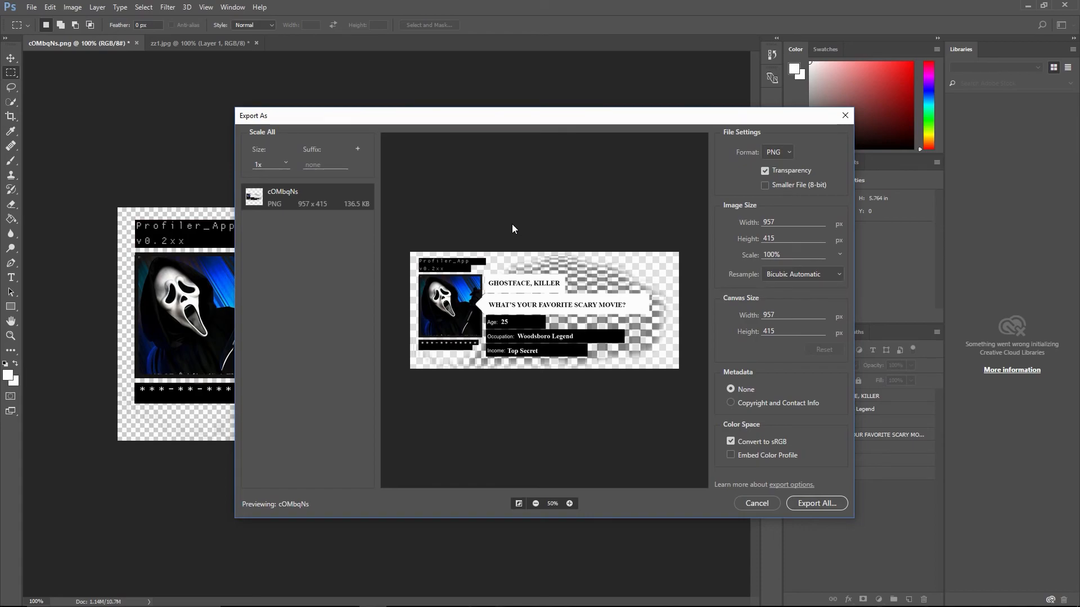
pyautogui.moveTo(666, 420)
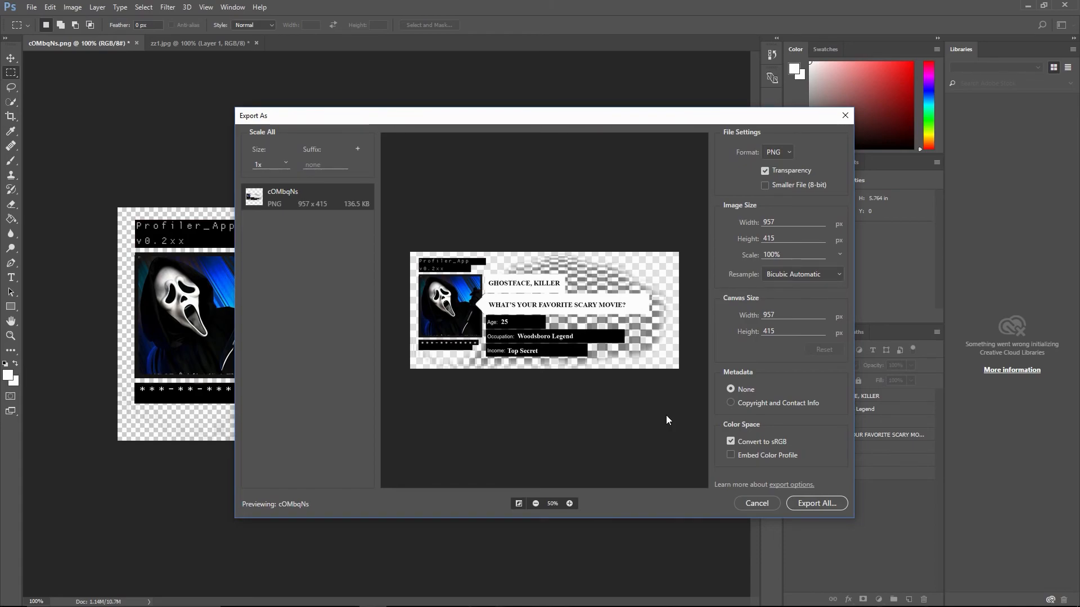
pyautogui.moveTo(817, 503)
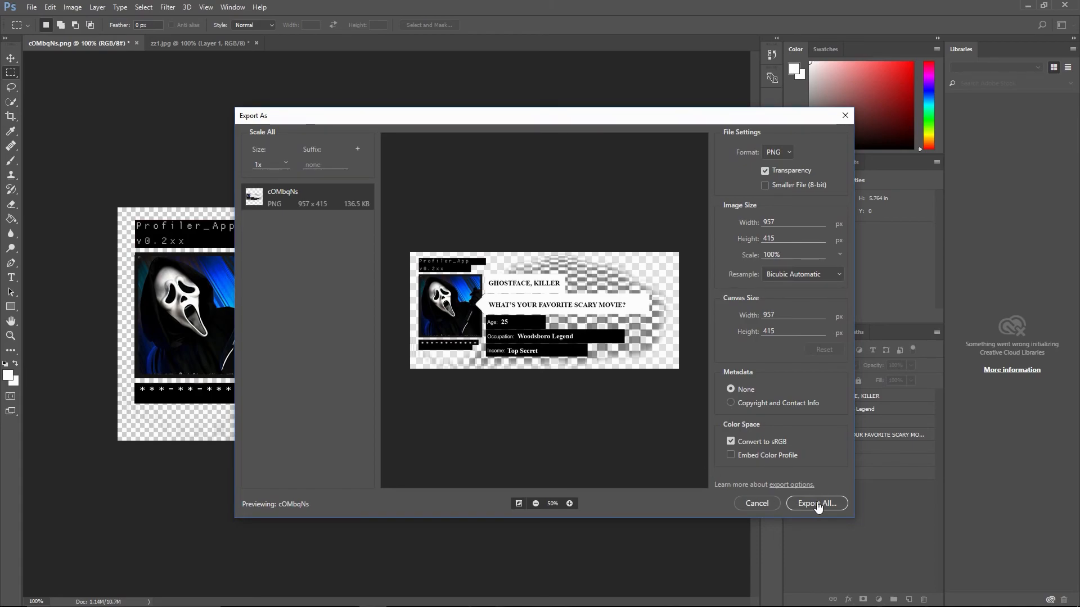
pyautogui.moveTo(513, 229)
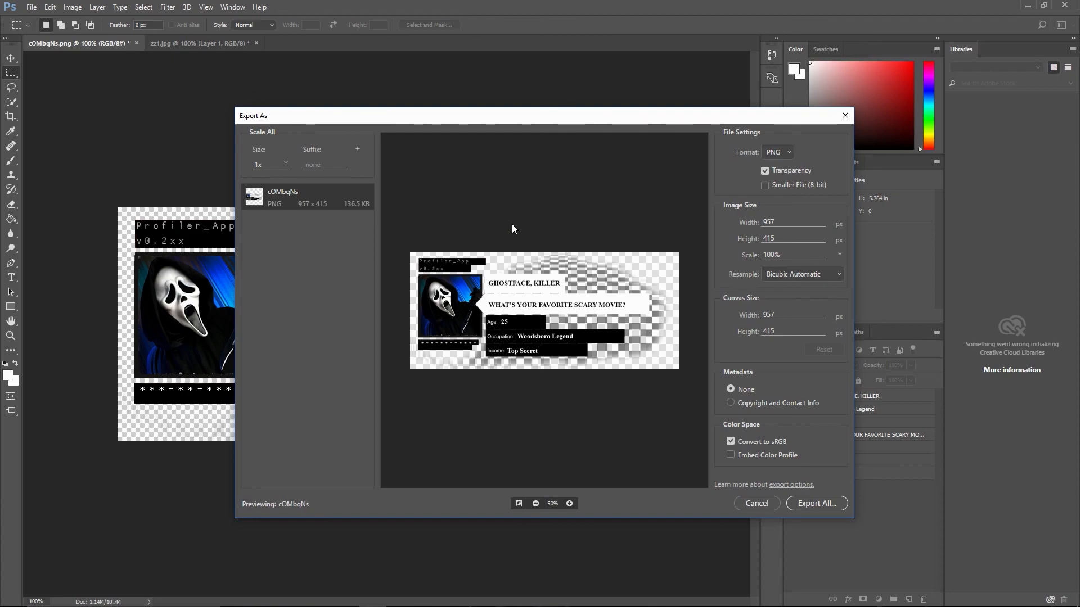